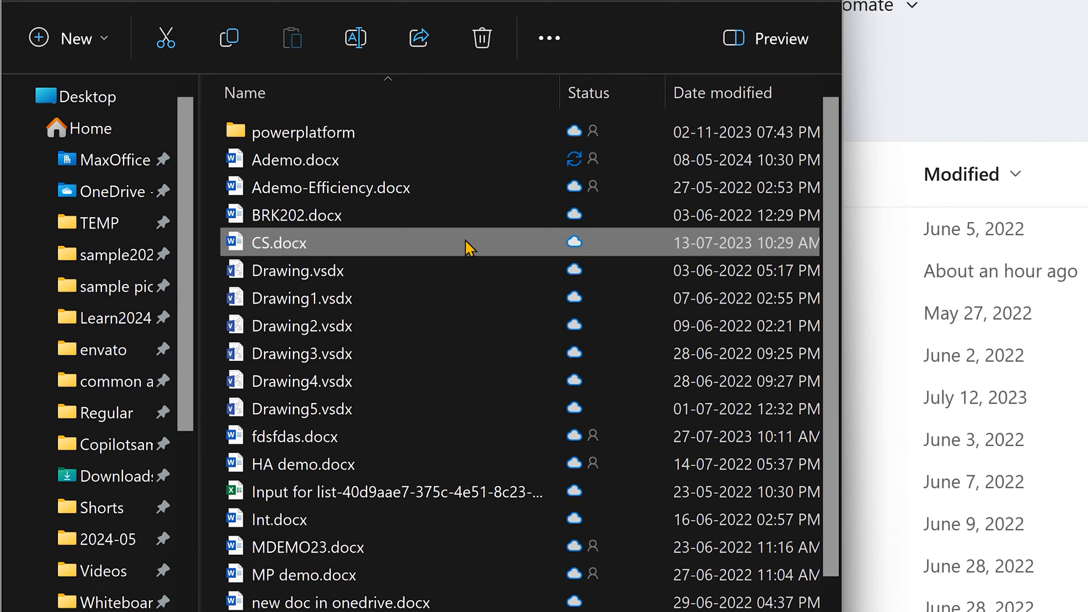
Step: Bring up the context menu for fdsfds.docx in File Explorer
{"action": "right_click", "coordinate": [287, 242]}
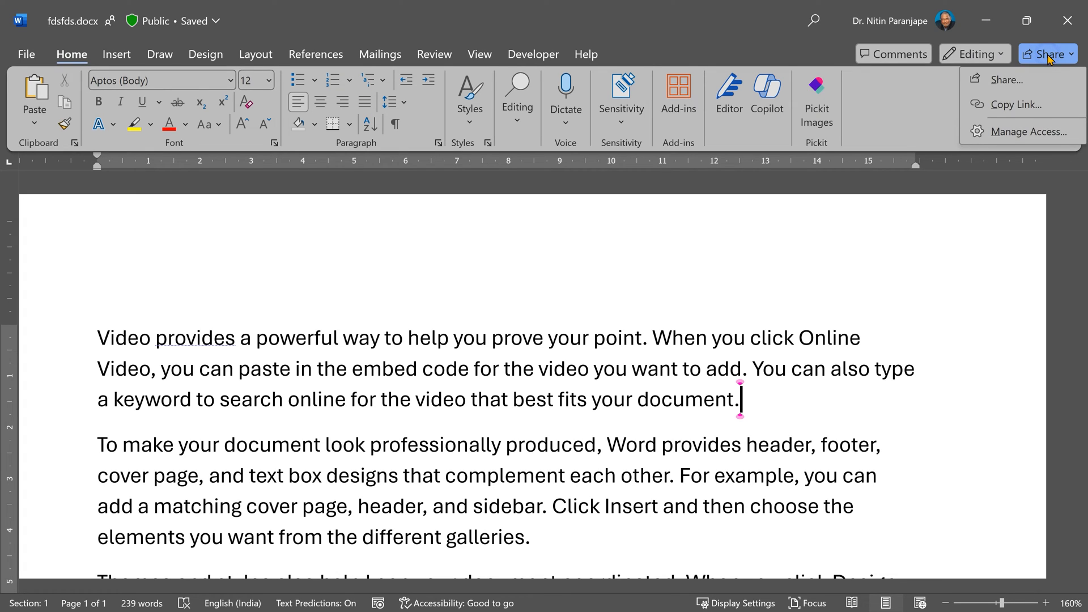
Step: Open the Share window for fdsfds.docx and focus the recipient box
{"action": "left_click", "coordinate": [1006, 79]}
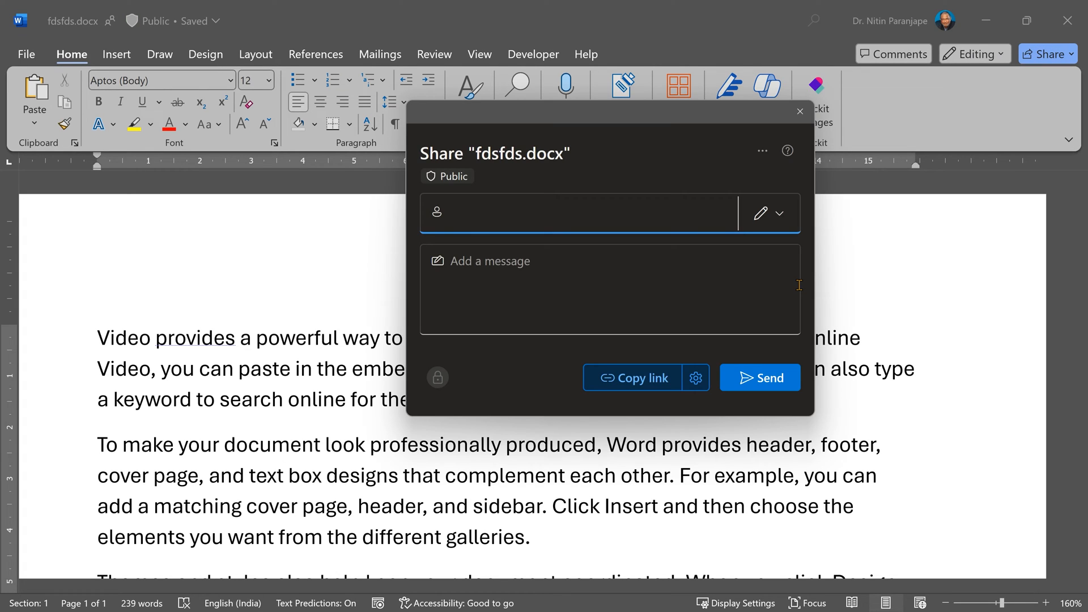
{"action": "left_click", "coordinate": [575, 212]}
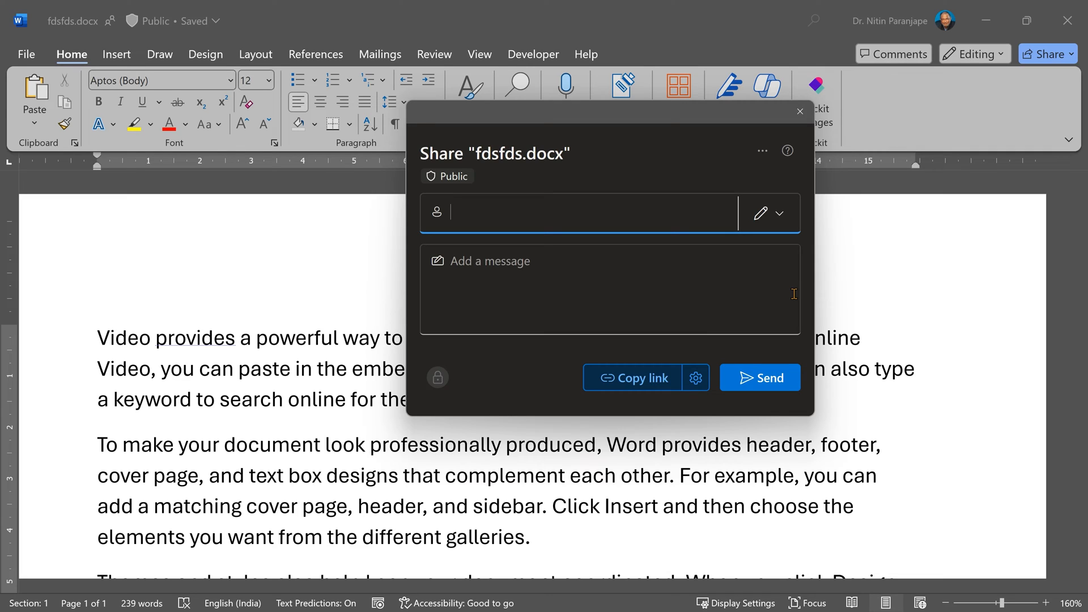
{"action": "mouse_move", "coordinate": [446, 389]}
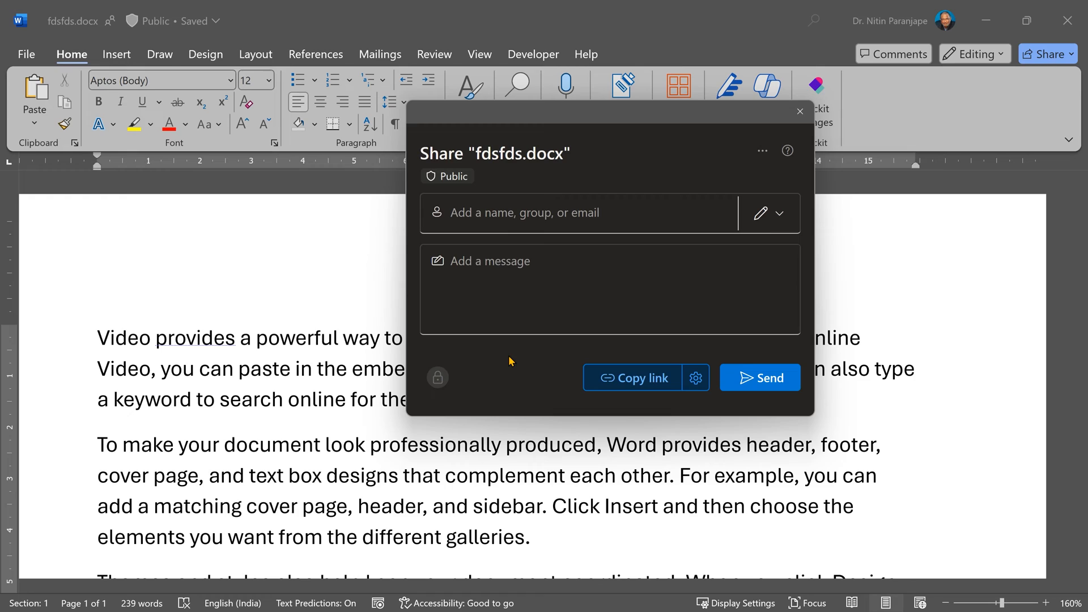
{"action": "mouse_move", "coordinate": [761, 213]}
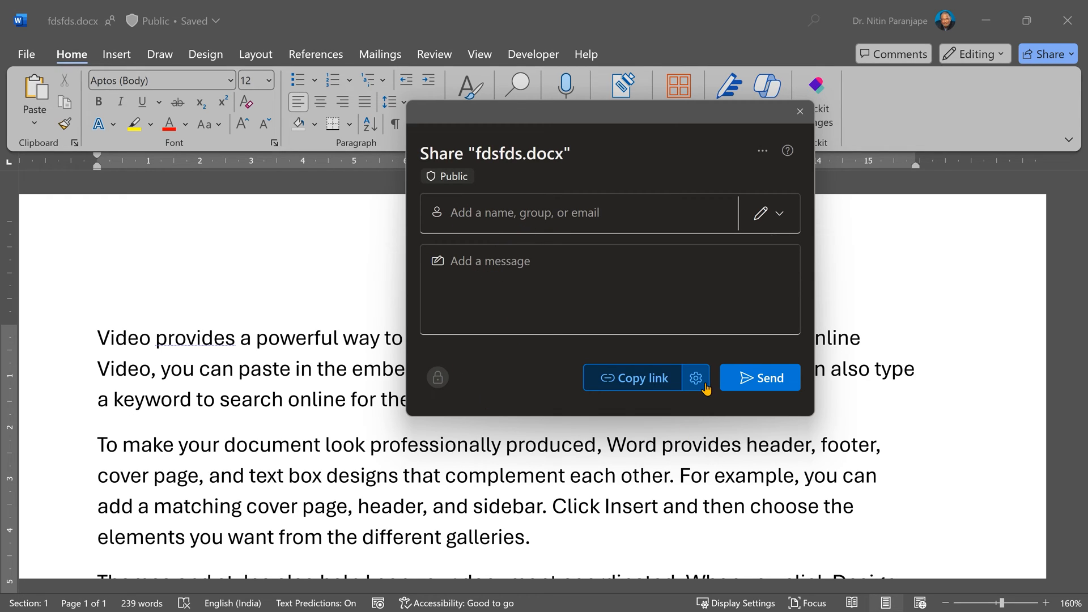
Step: Open the sharing link settings and change who the link works for
{"action": "left_click", "coordinate": [696, 377]}
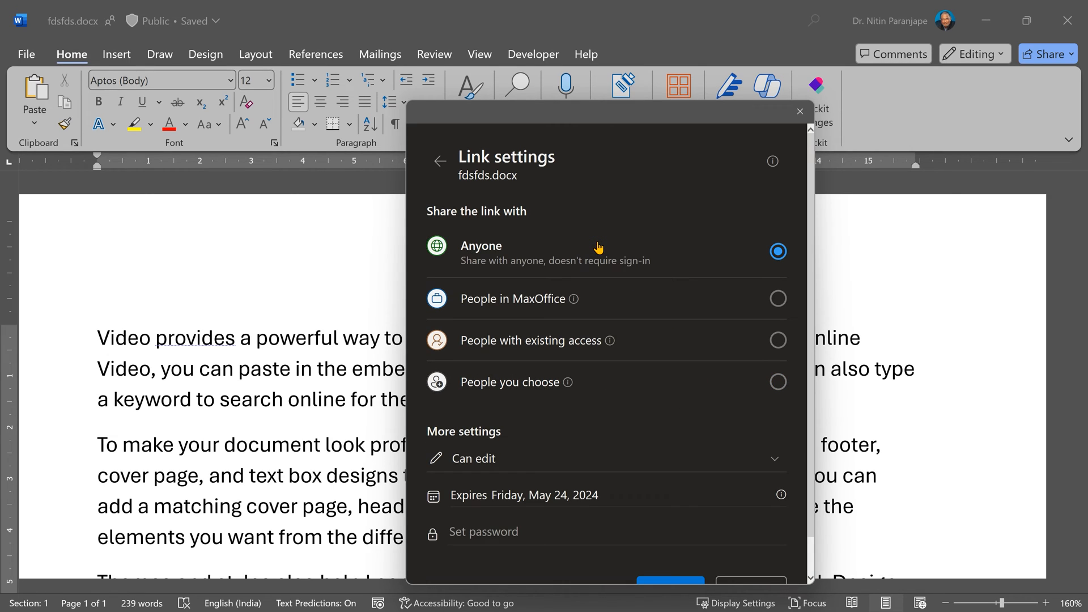
{"action": "mouse_move", "coordinate": [624, 320]}
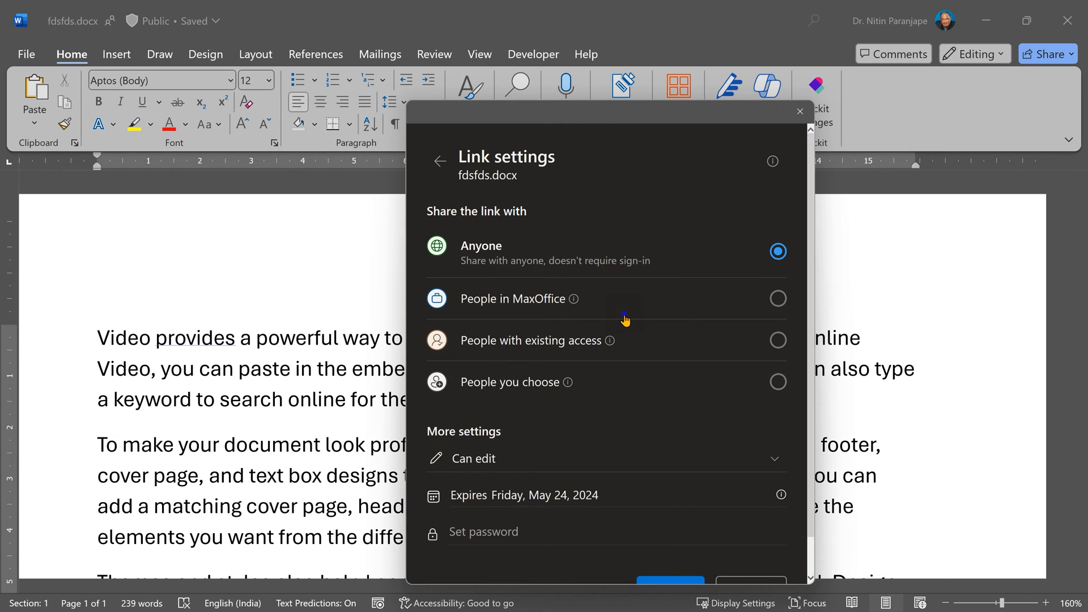
{"action": "left_click", "coordinate": [777, 340]}
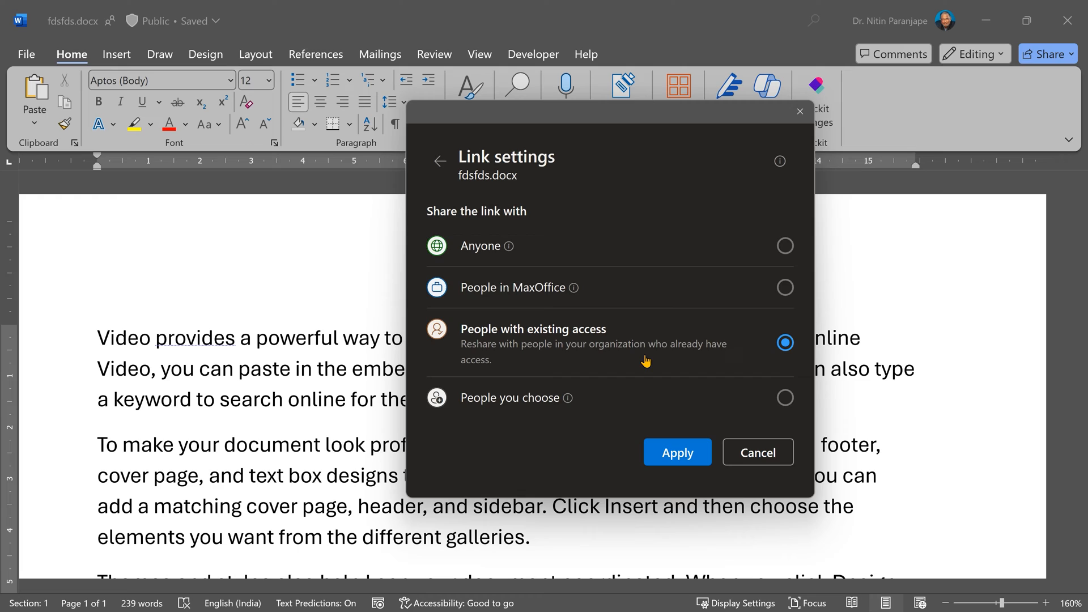
{"action": "mouse_move", "coordinate": [641, 368]}
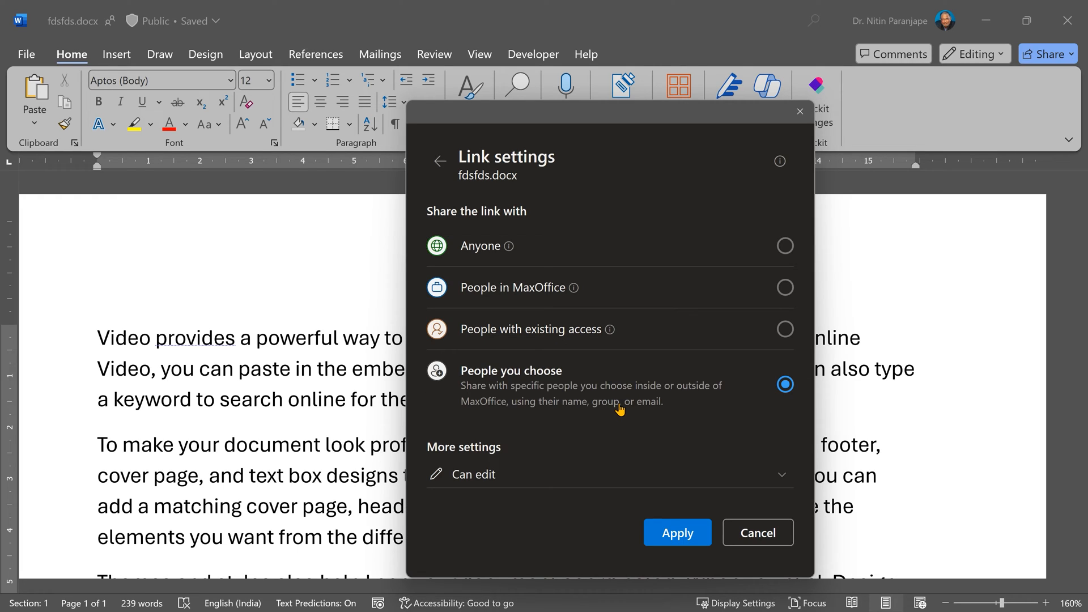
{"action": "mouse_move", "coordinate": [536, 396]}
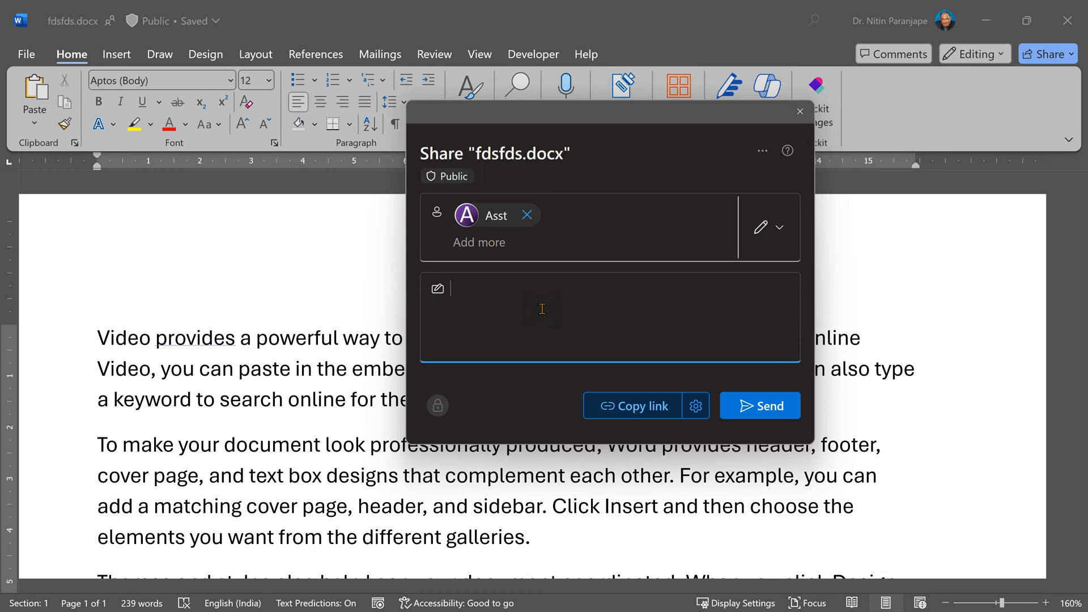
{"action": "mouse_move", "coordinate": [763, 416]}
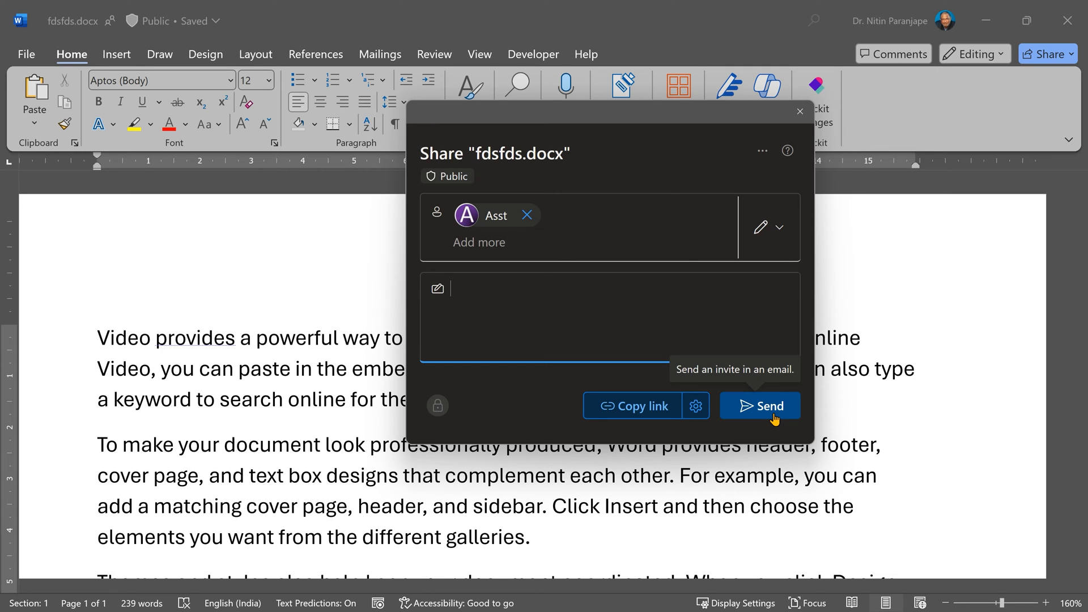
{"action": "mouse_move", "coordinate": [686, 406]}
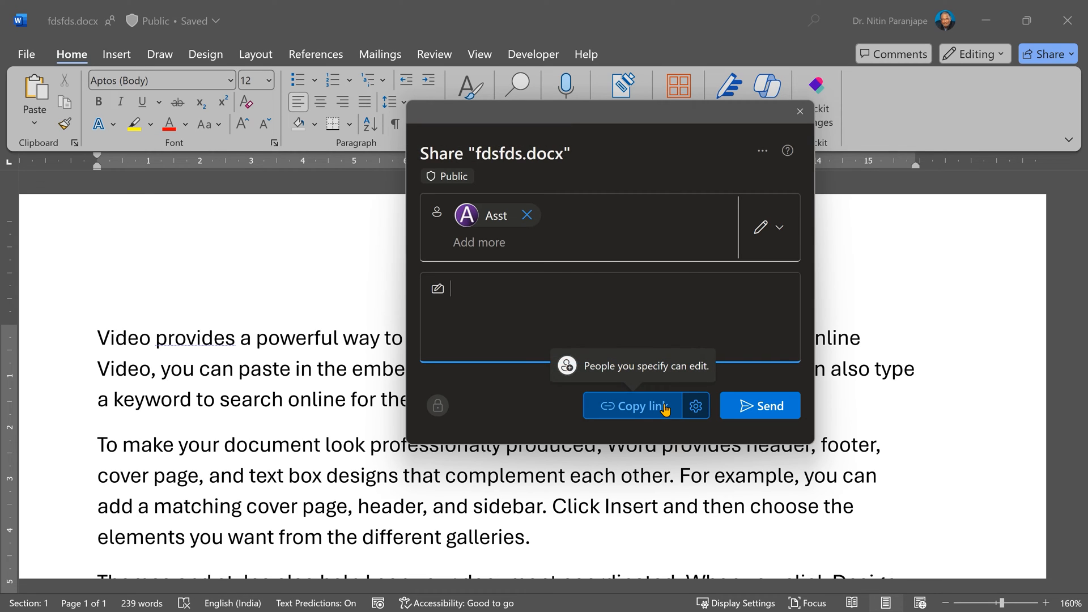
{"action": "mouse_move", "coordinate": [658, 409]}
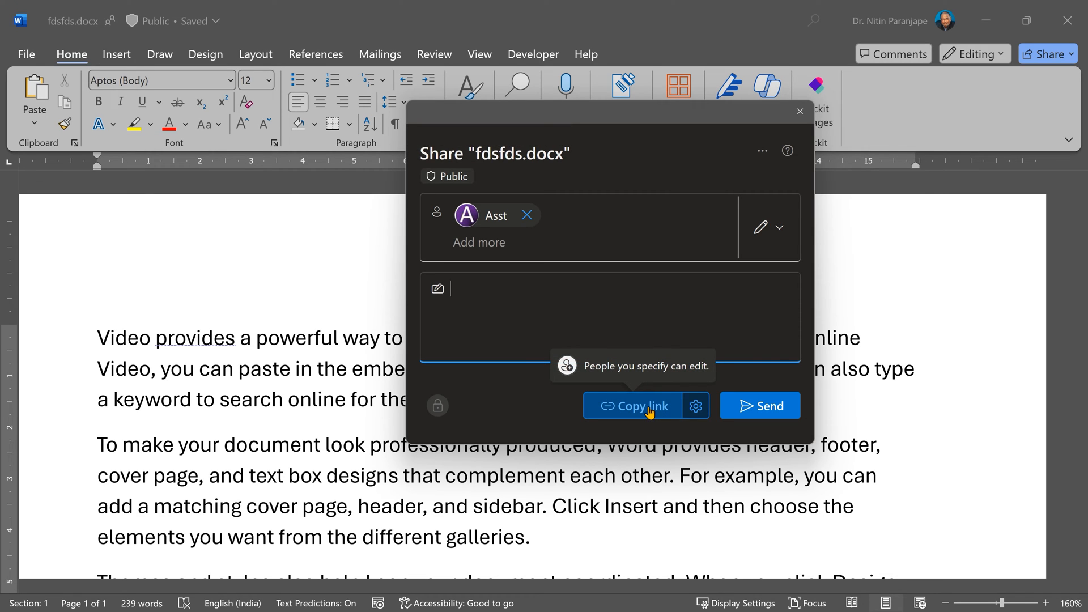
Step: Copy the sharing link for the specified people, with Asst added as editor
{"action": "left_click", "coordinate": [761, 151]}
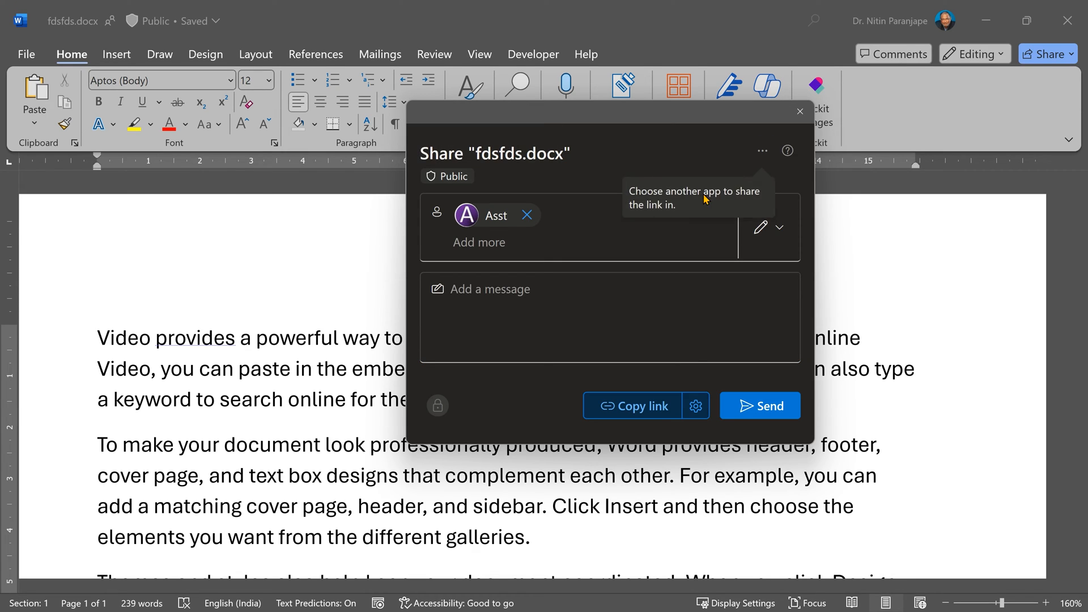
{"action": "left_click", "coordinate": [760, 405]}
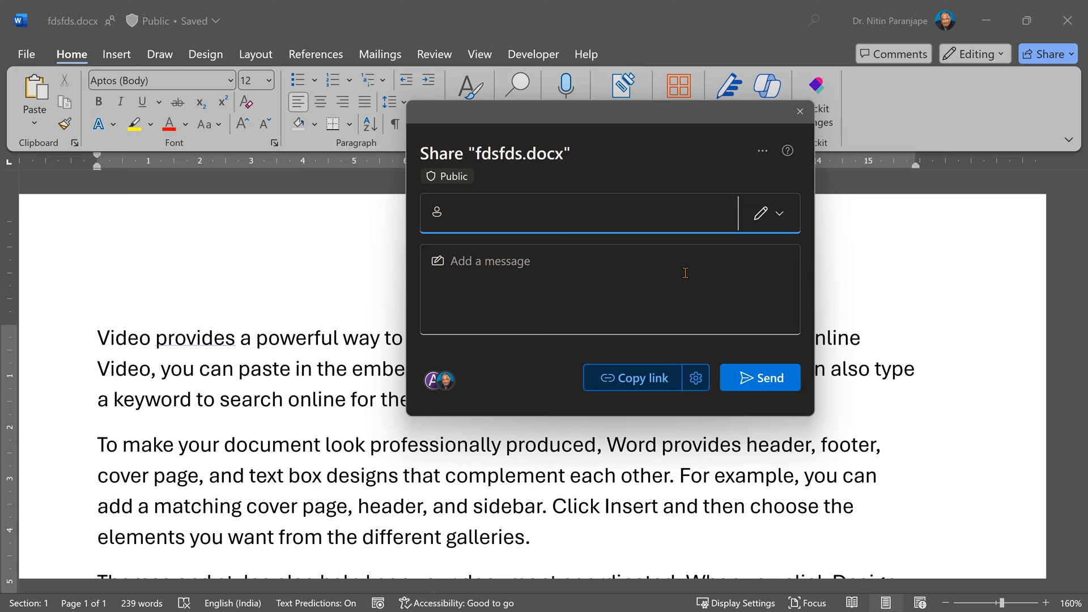
{"action": "mouse_move", "coordinate": [685, 263]}
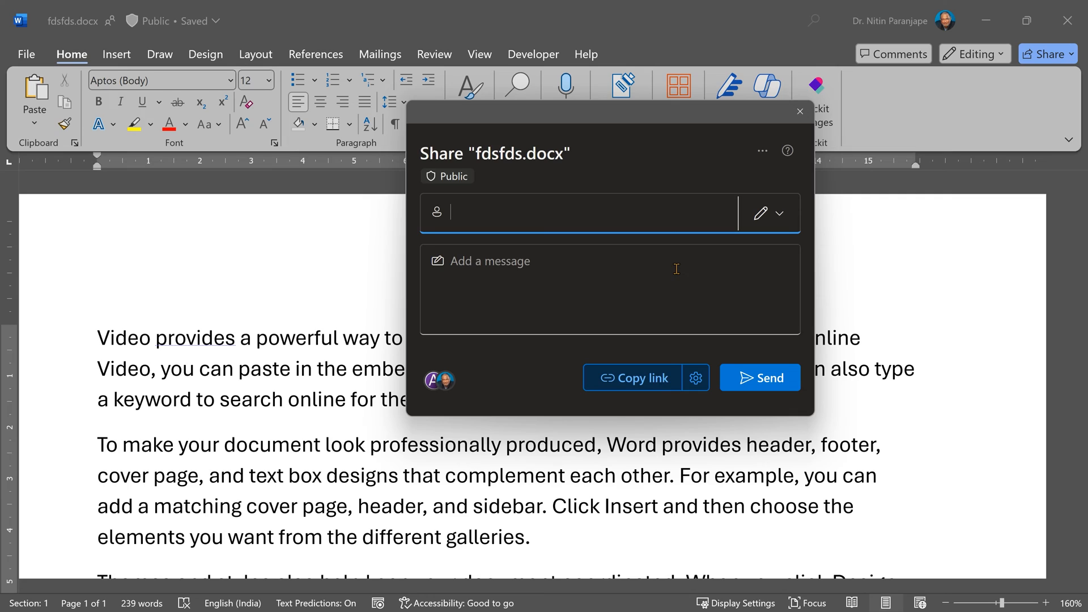
{"action": "mouse_move", "coordinate": [762, 151]}
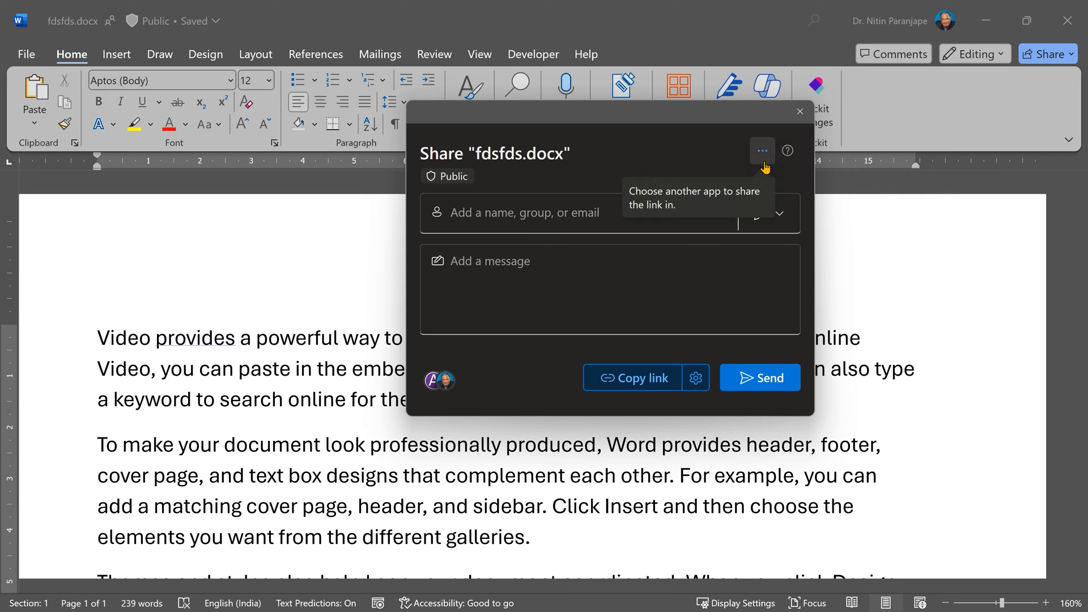
Step: Check other apps for sharing the link, then reopen the Share dropdown
{"action": "left_click", "coordinate": [761, 151]}
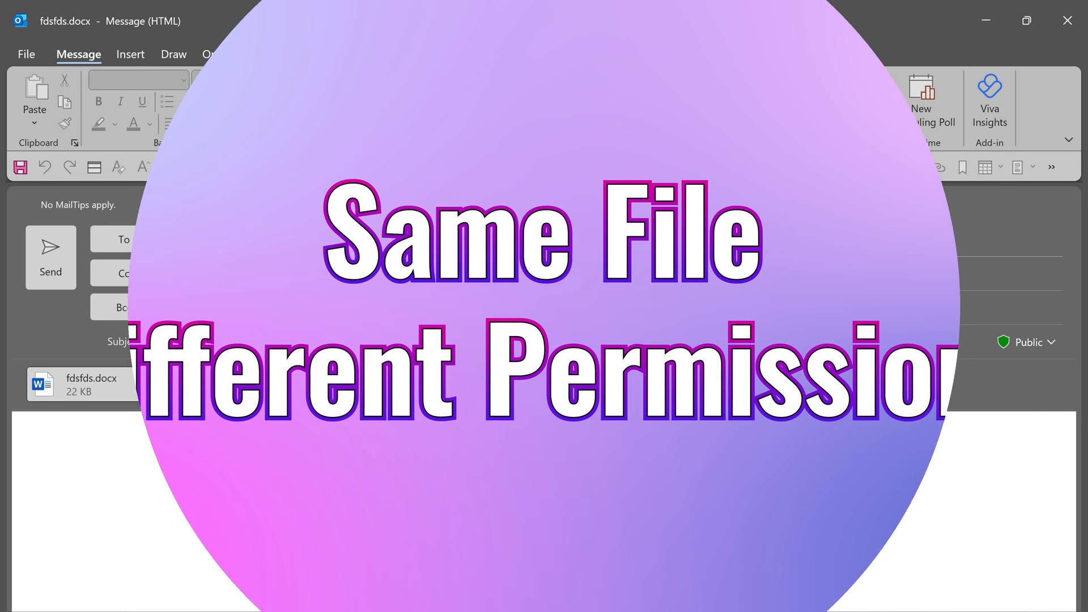
{"action": "left_click", "coordinate": [1048, 53]}
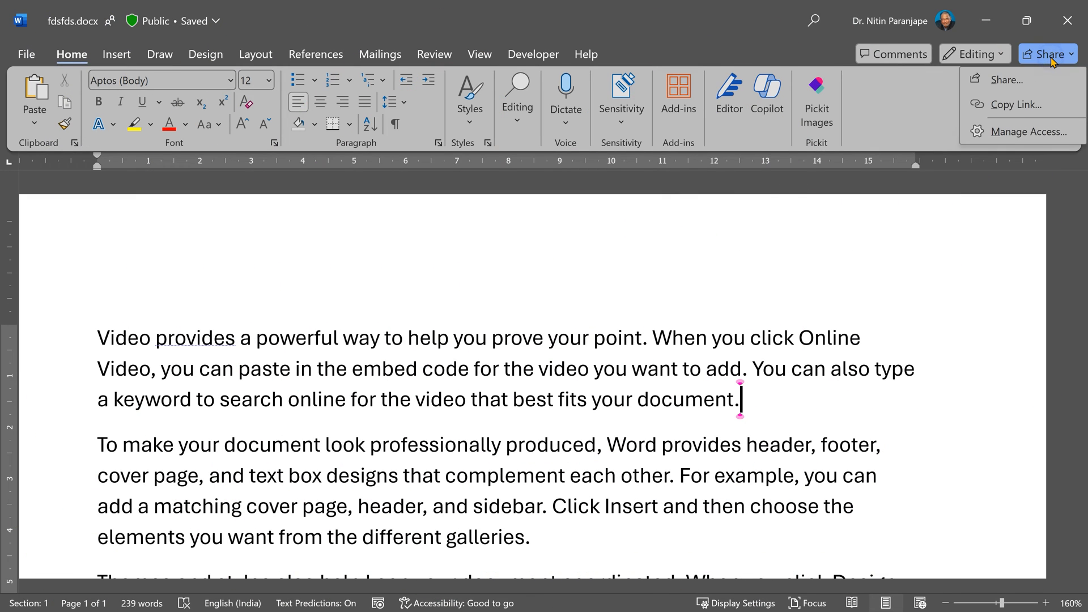
Step: Share fdsfds.docx with sales as Can view, then view who has access
{"action": "left_click", "coordinate": [1005, 79]}
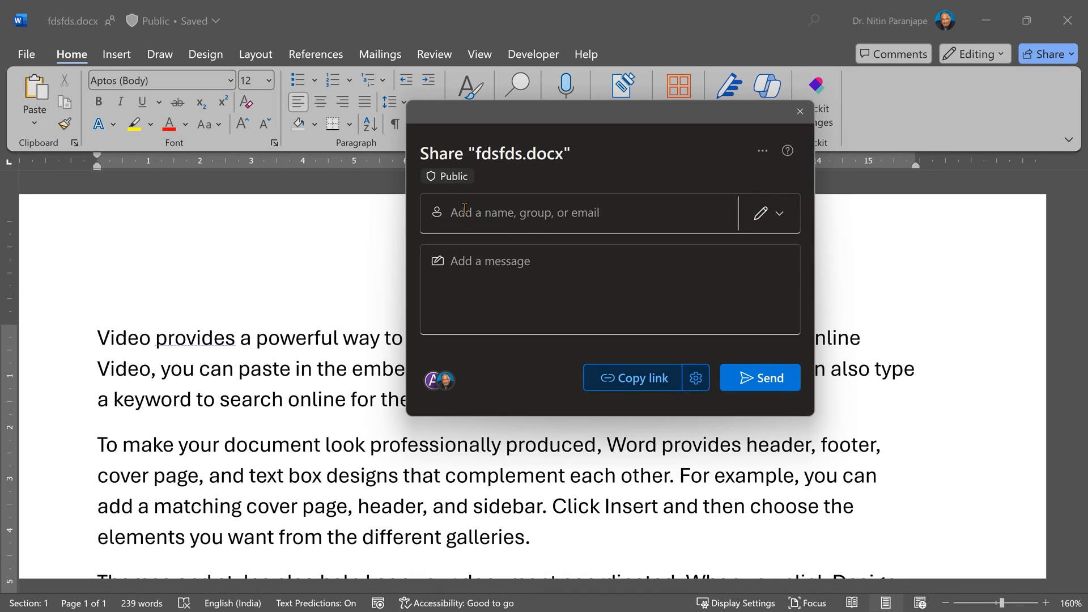
{"action": "left_click", "coordinate": [779, 213]}
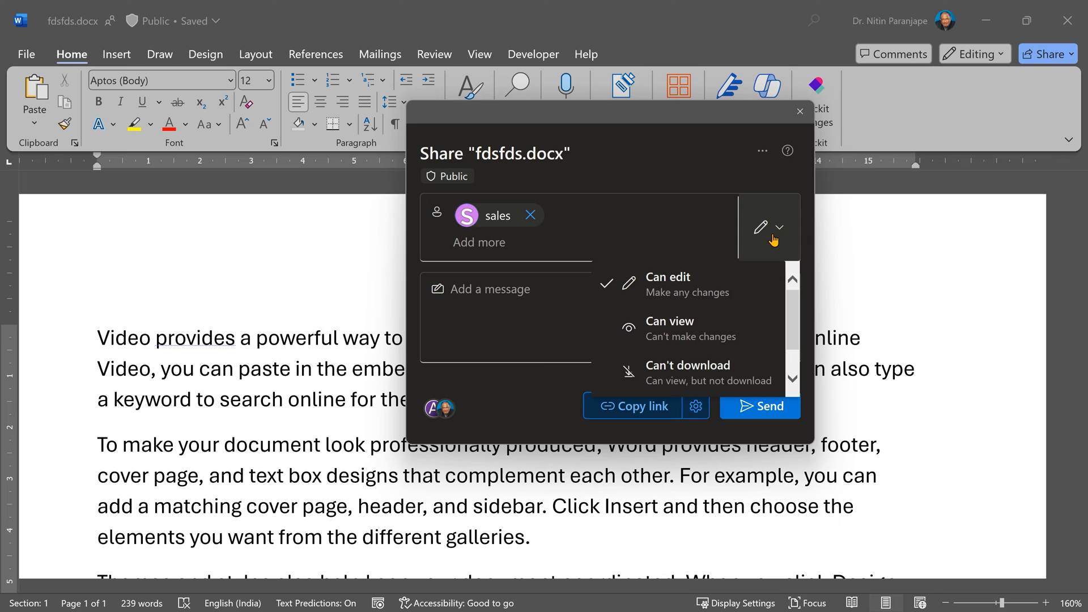
{"action": "left_click", "coordinate": [668, 321]}
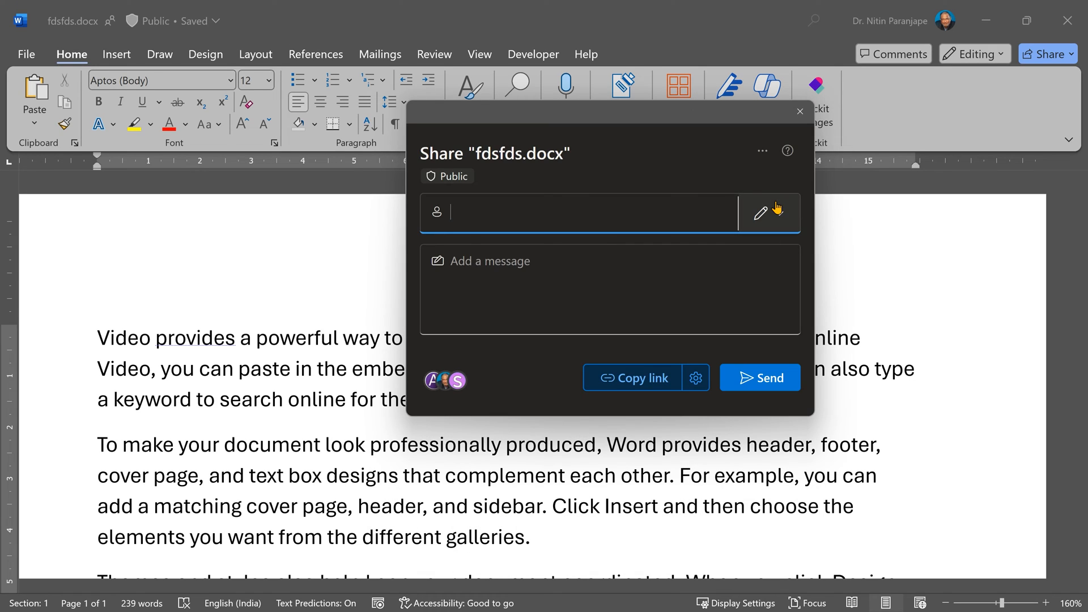
{"action": "left_click", "coordinate": [762, 212]}
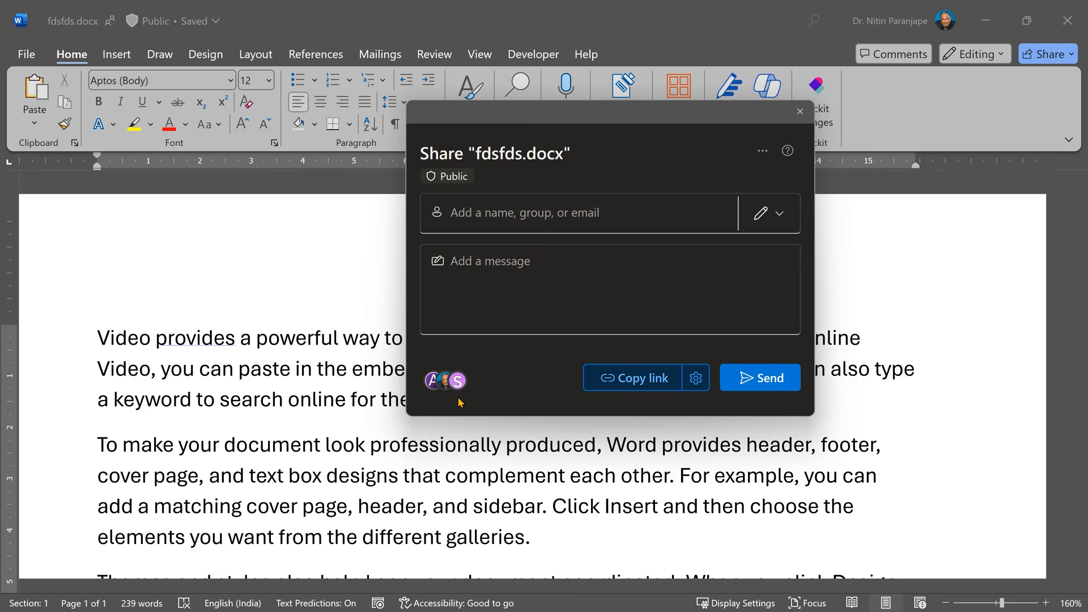
{"action": "mouse_move", "coordinate": [482, 412]}
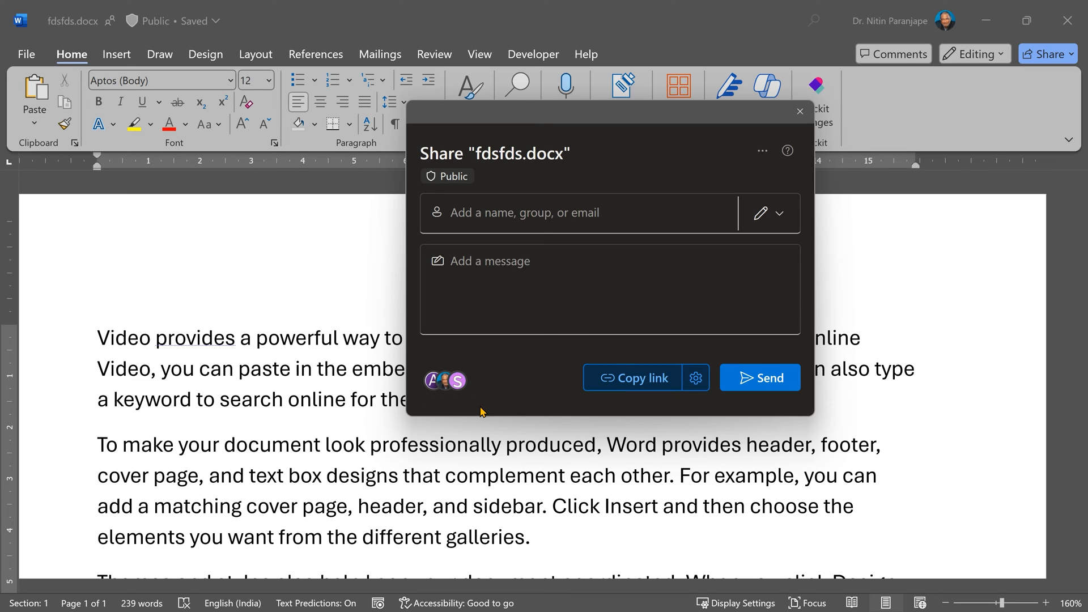
{"action": "mouse_move", "coordinate": [481, 408]}
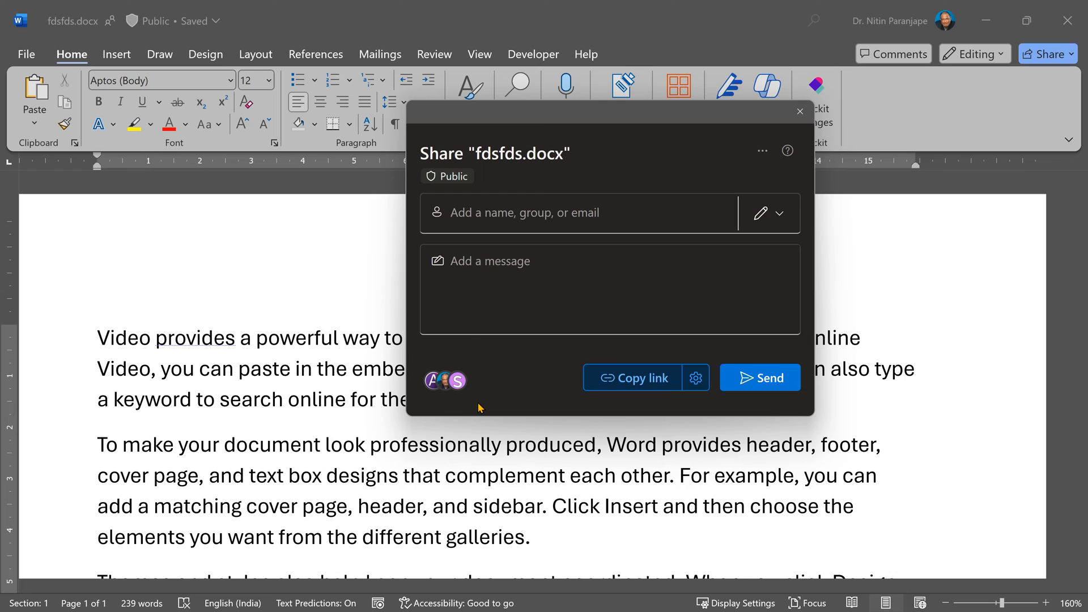
{"action": "mouse_move", "coordinate": [477, 415]}
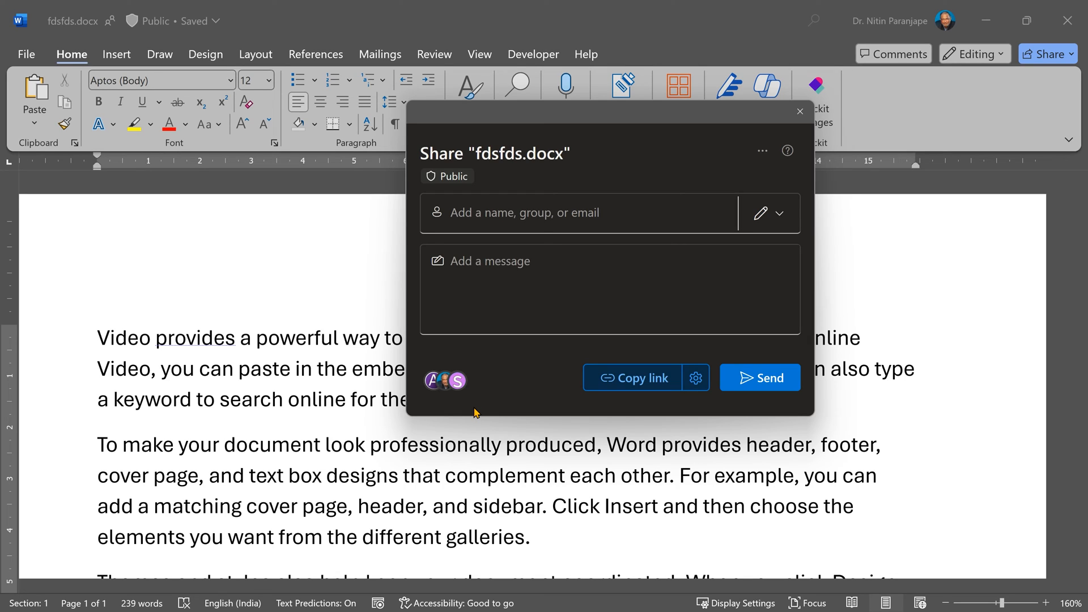
{"action": "left_click", "coordinate": [445, 379]}
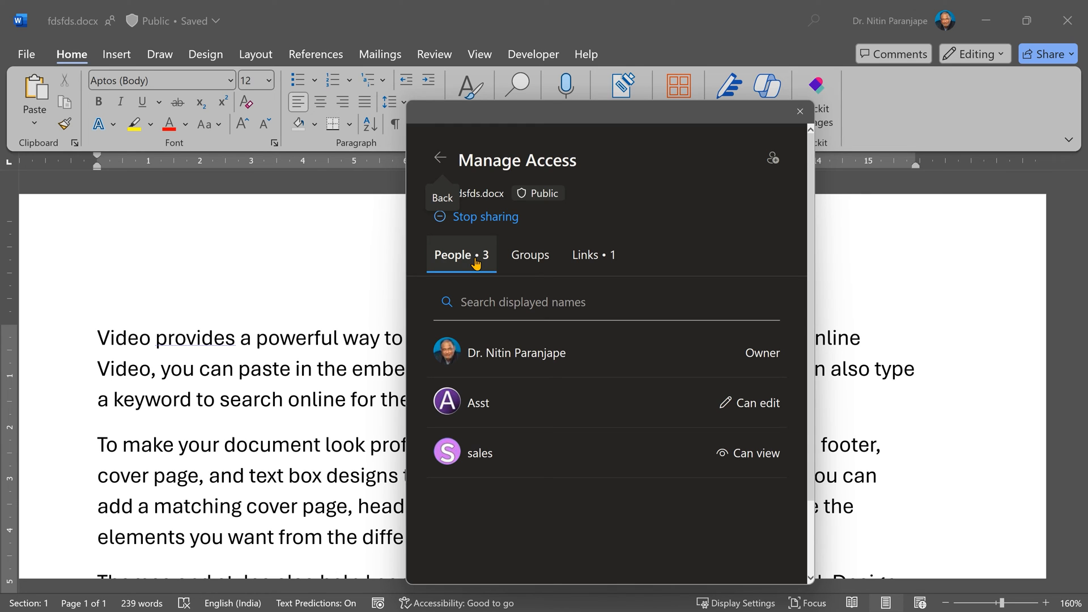
{"action": "mouse_move", "coordinate": [519, 267]}
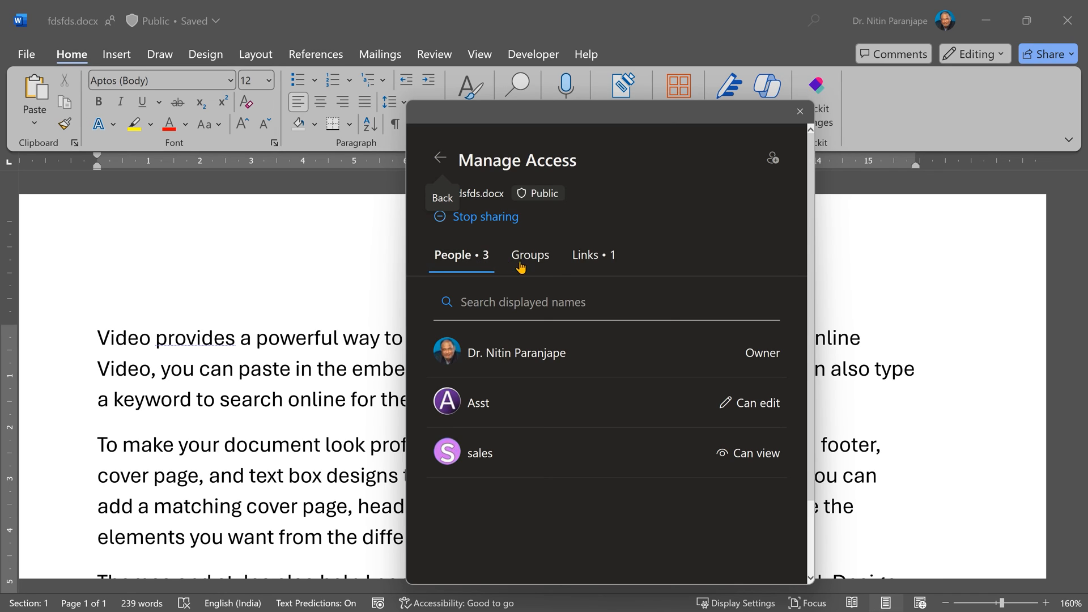
Step: In Manage Access Links, set the specified-people link to Can view
{"action": "left_click", "coordinate": [593, 255]}
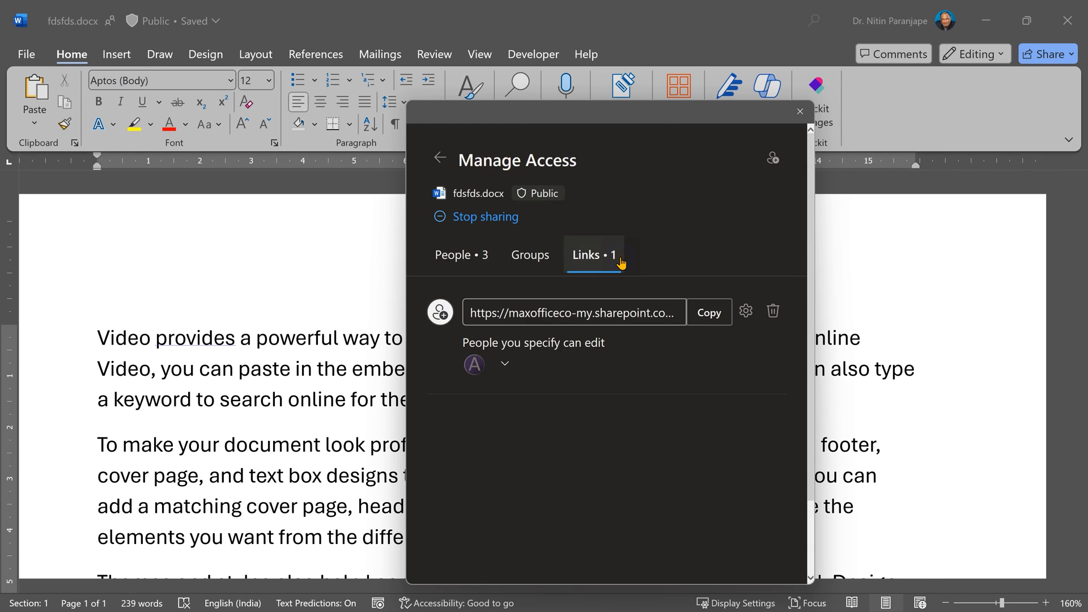
{"action": "left_click", "coordinate": [504, 364]}
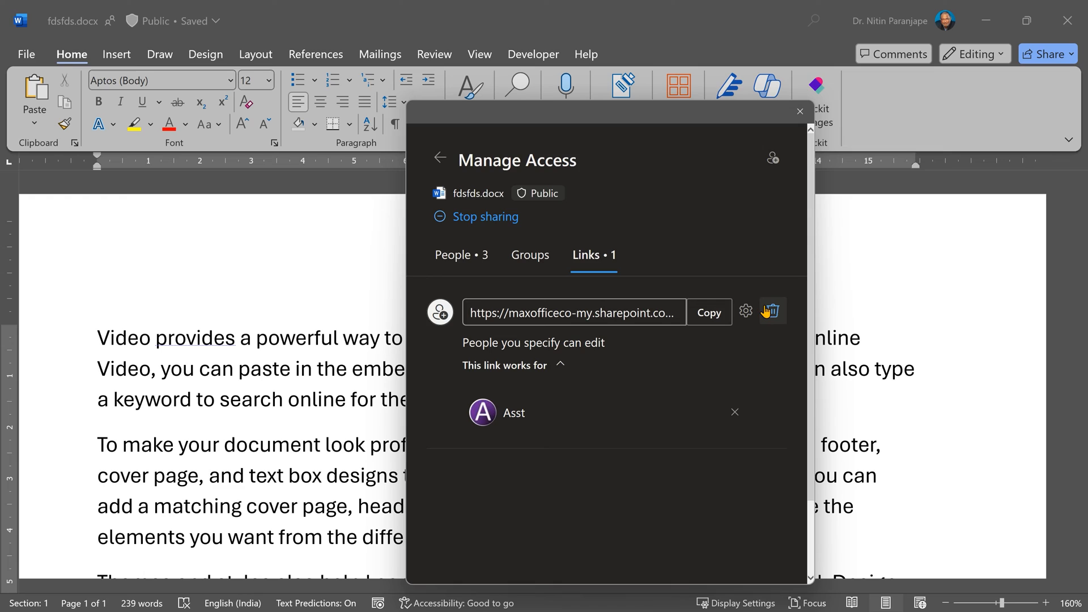
{"action": "mouse_move", "coordinate": [772, 312]}
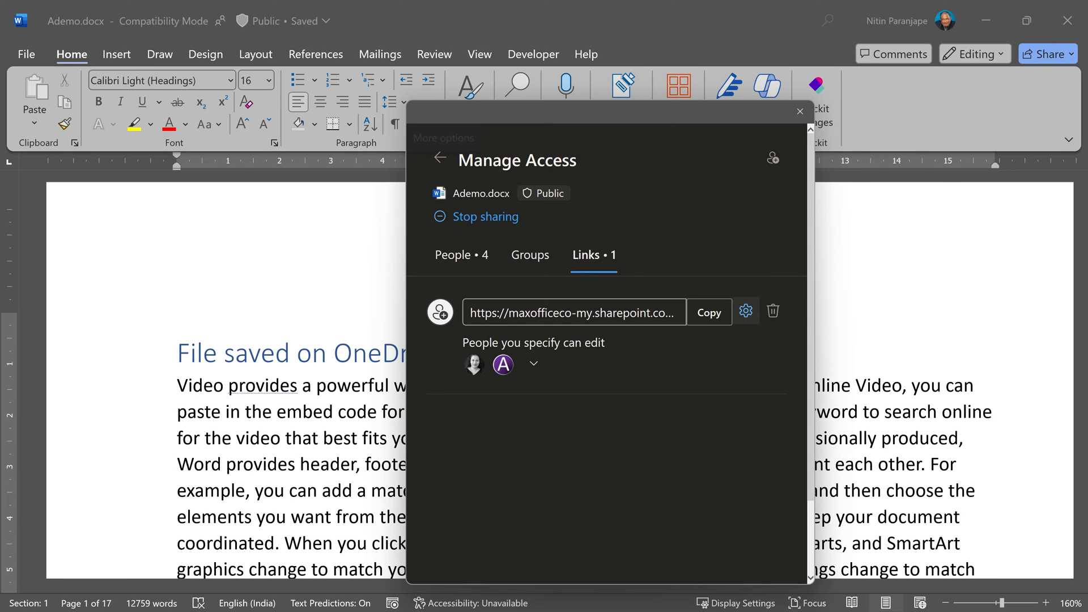
{"action": "left_click", "coordinate": [746, 311]}
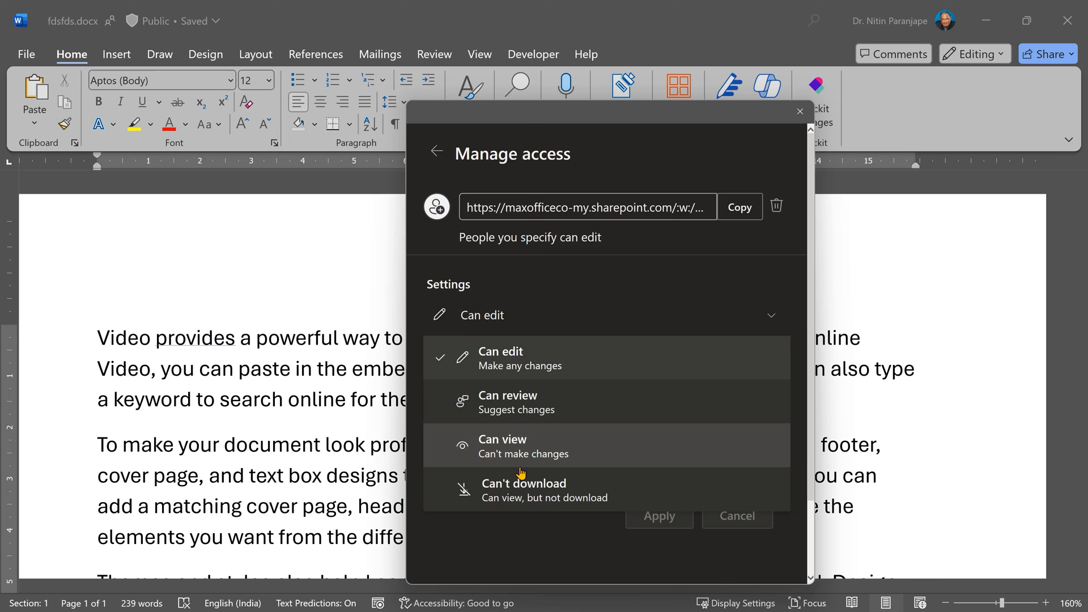
{"action": "left_click", "coordinate": [502, 446]}
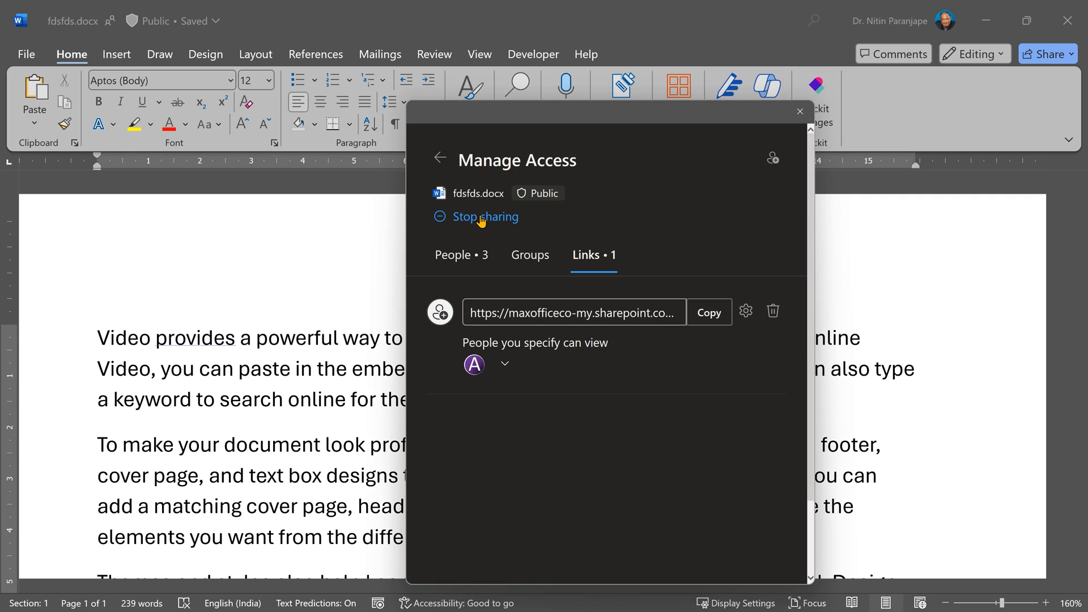
Step: Stop sharing fdsfds.docx and confirm so only owners keep access
{"action": "left_click", "coordinate": [484, 216]}
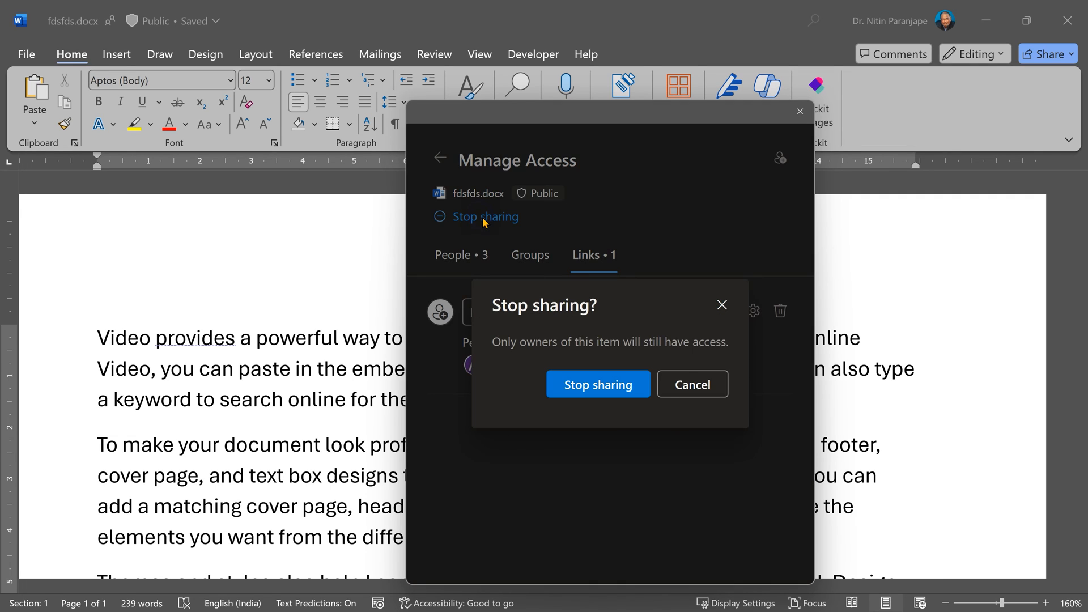
{"action": "left_click", "coordinate": [692, 384]}
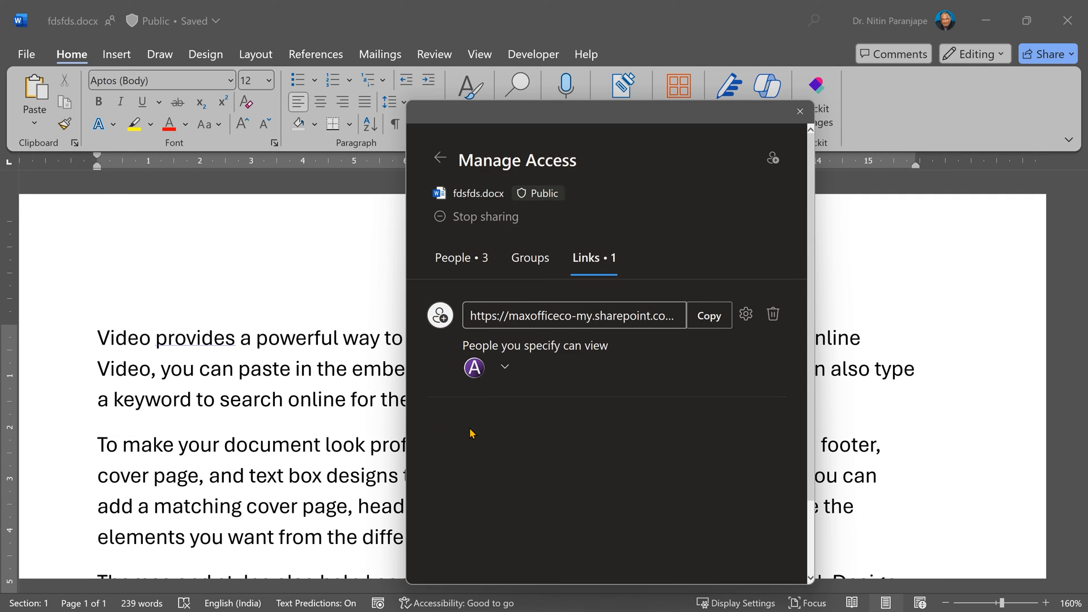